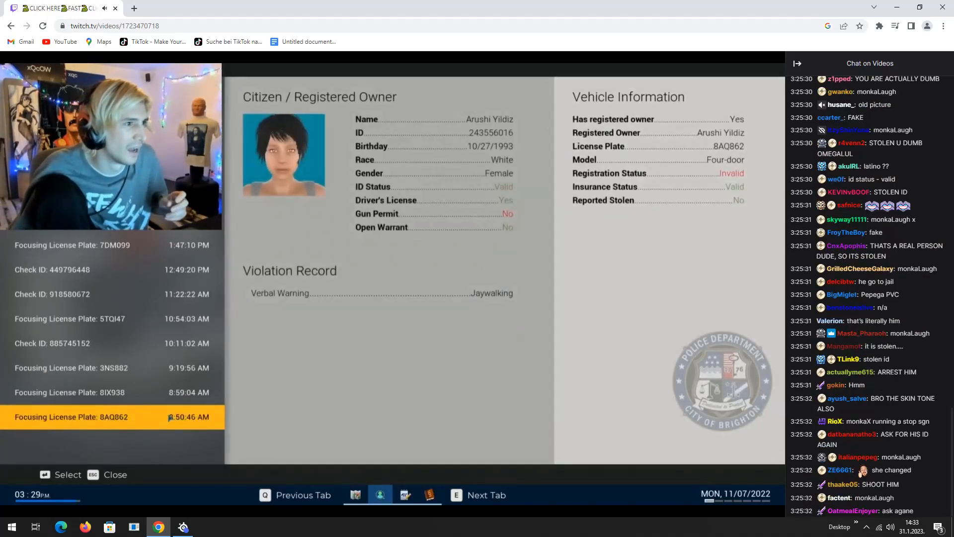
click(71, 393)
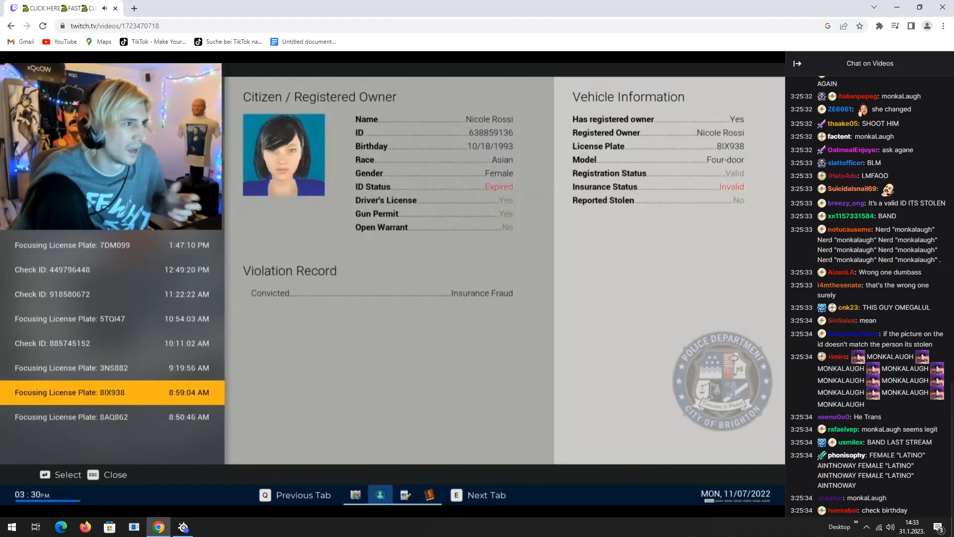